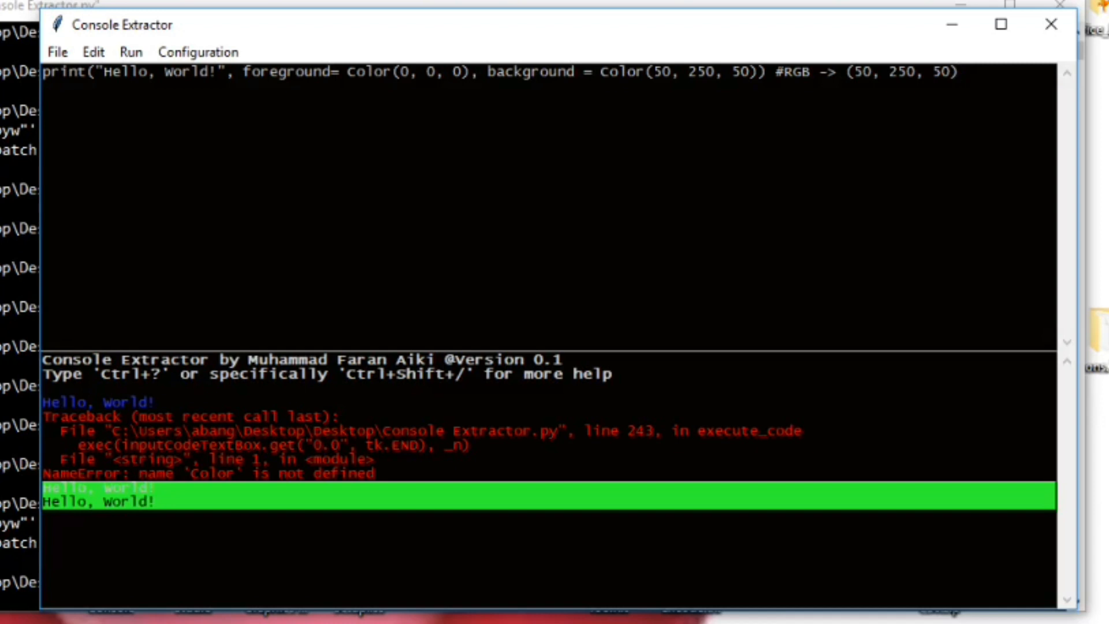
- Select and delete the old colour print line, leaving the code editor empty
left_click(959, 71)
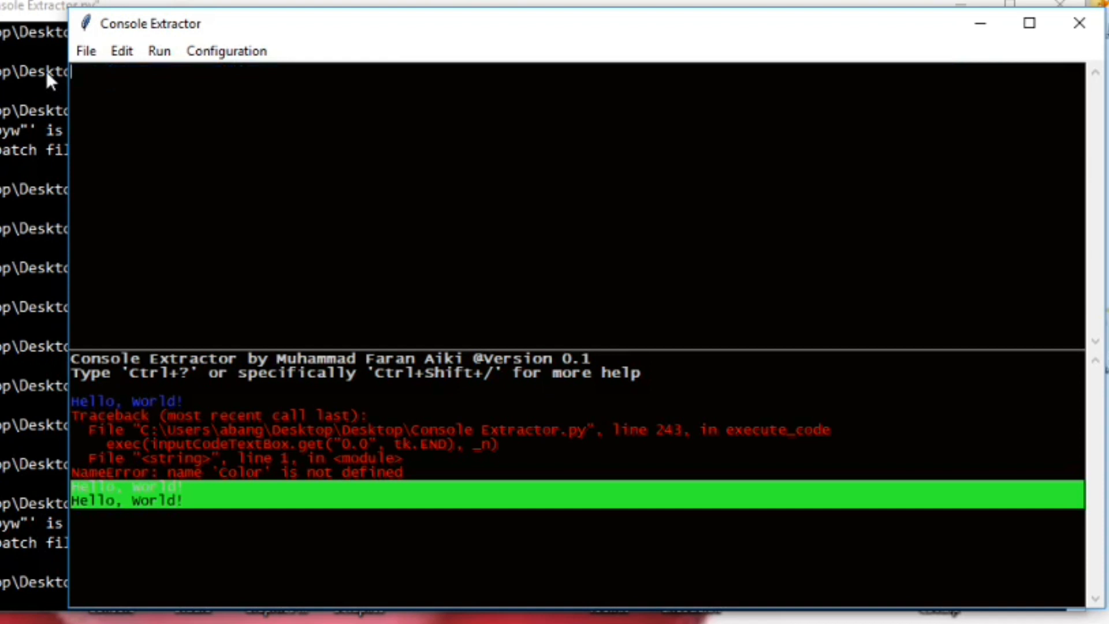
- Write and run print("Hello, World!", bold=True) so the bold line appears in the output
type("pri")
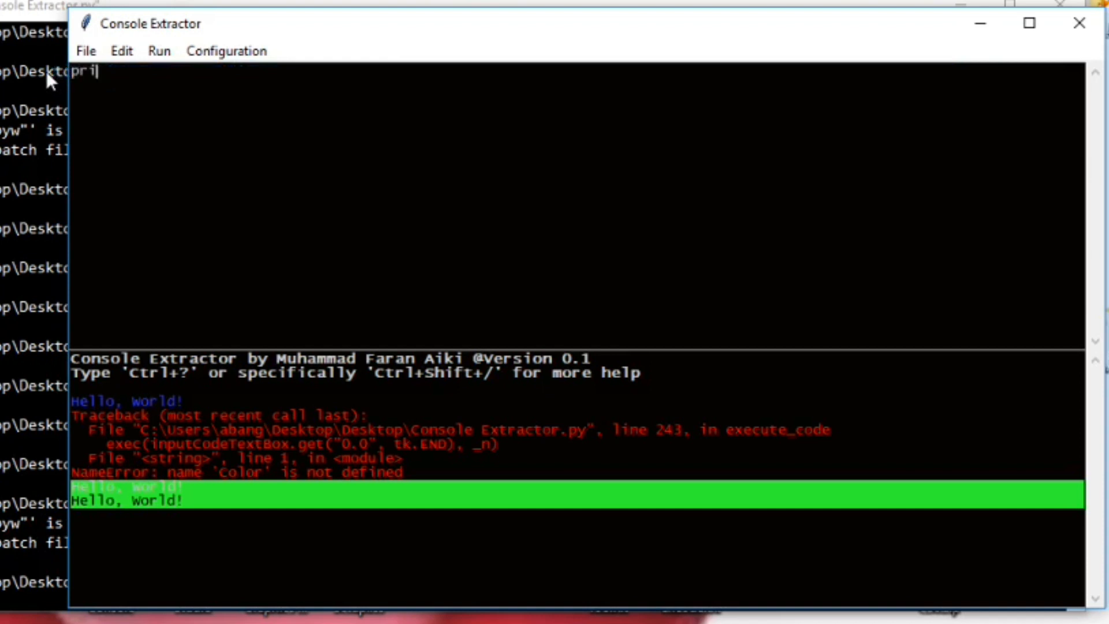
type("nt(\"\")")
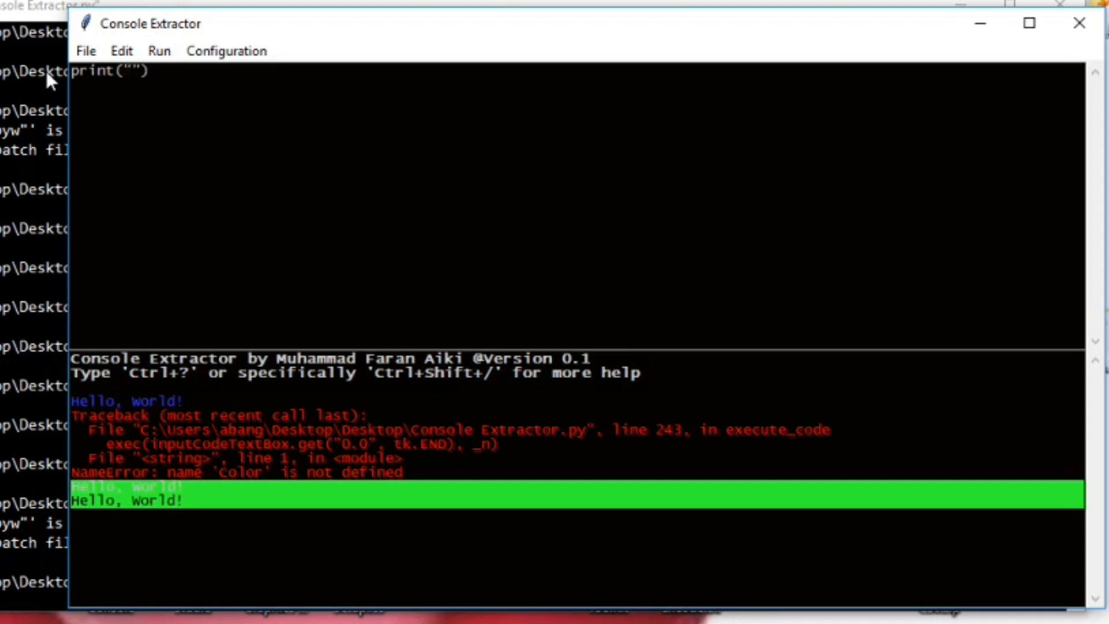
type("Hello, world!")
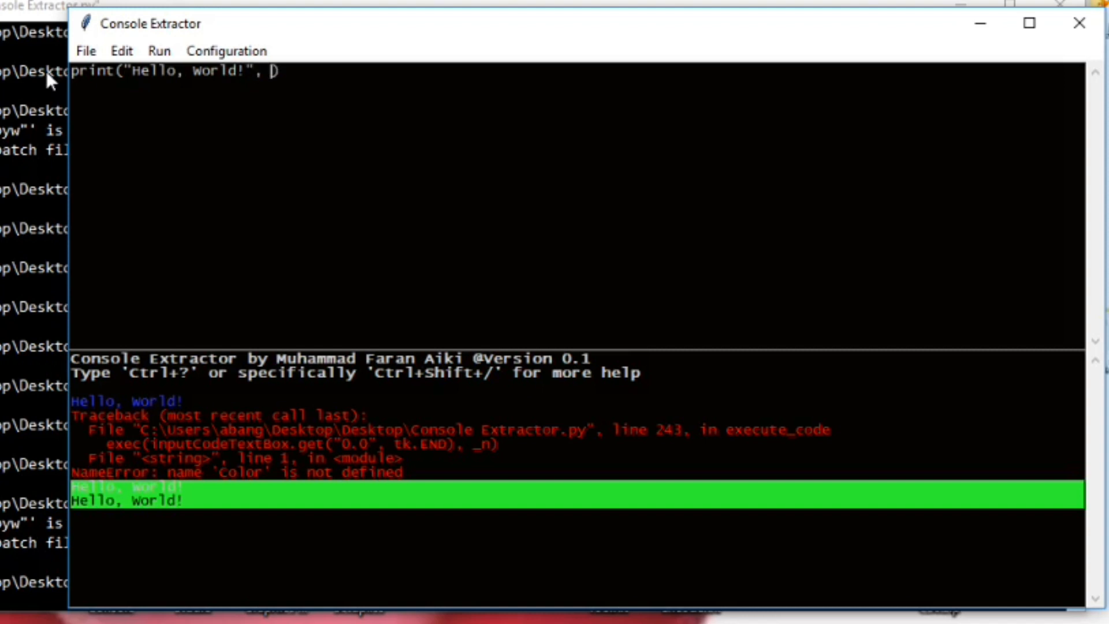
type("bold=True")
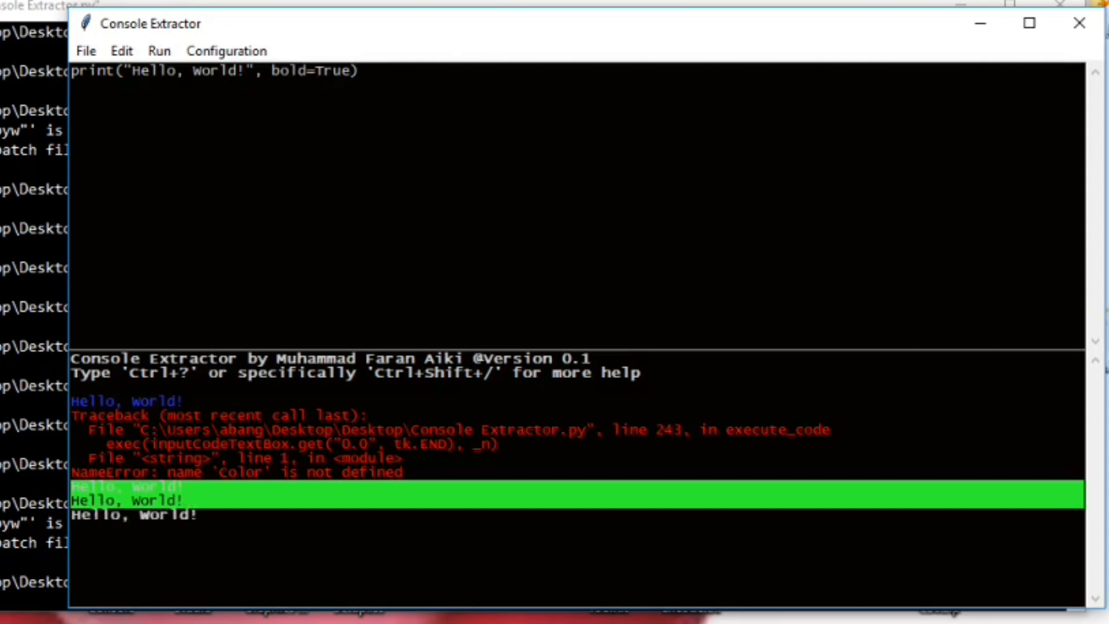
- Change the bold argument name to italic in the print call
double_click(333, 70)
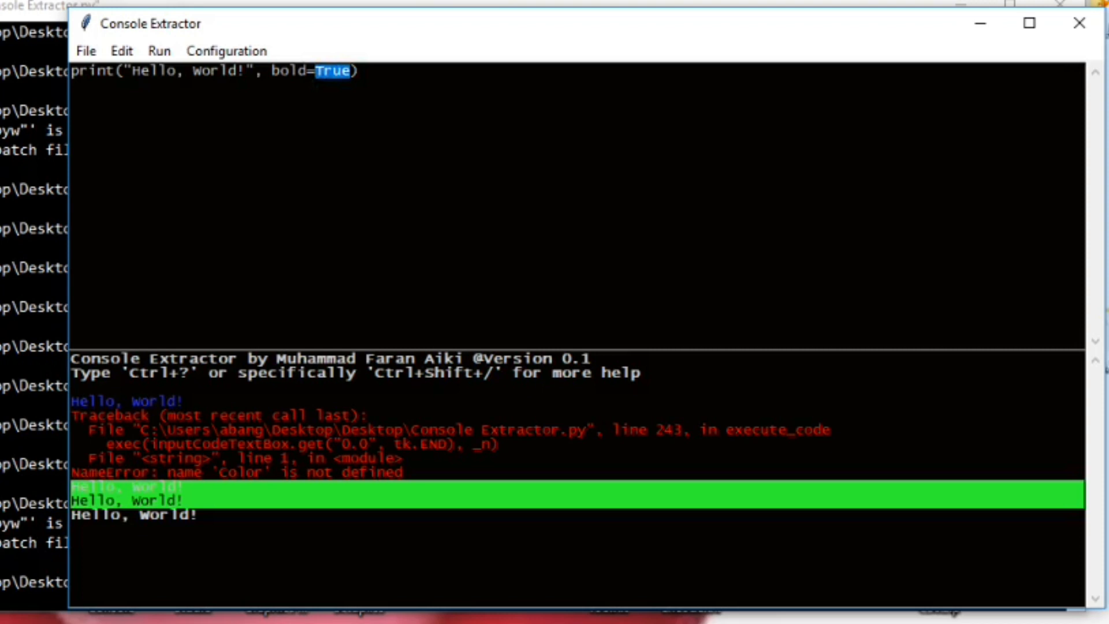
left_click(302, 70)
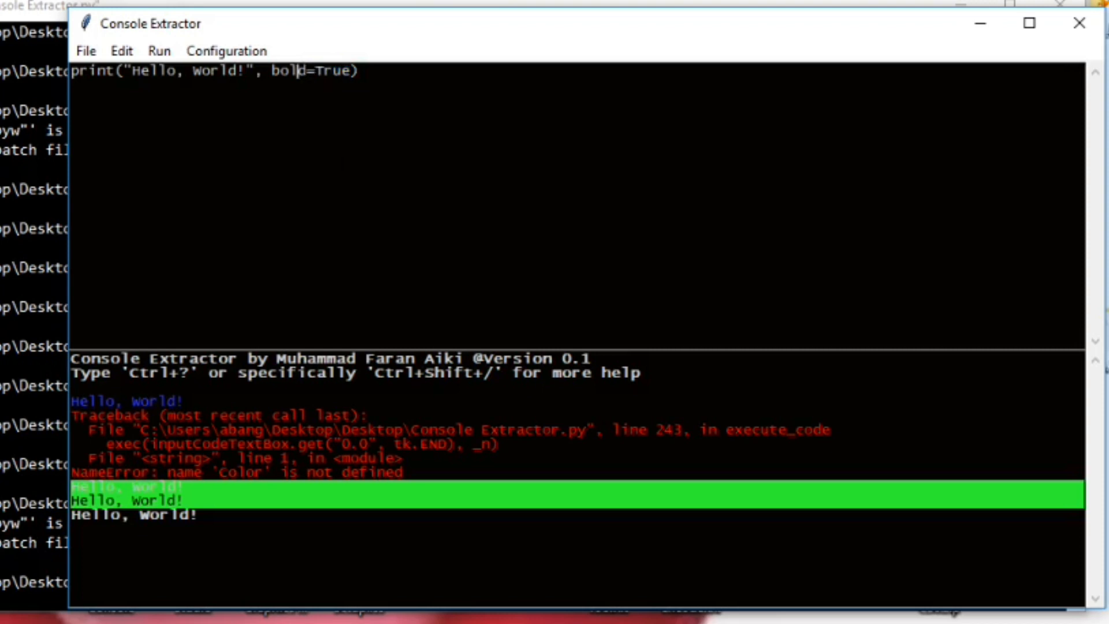
type("itliac")
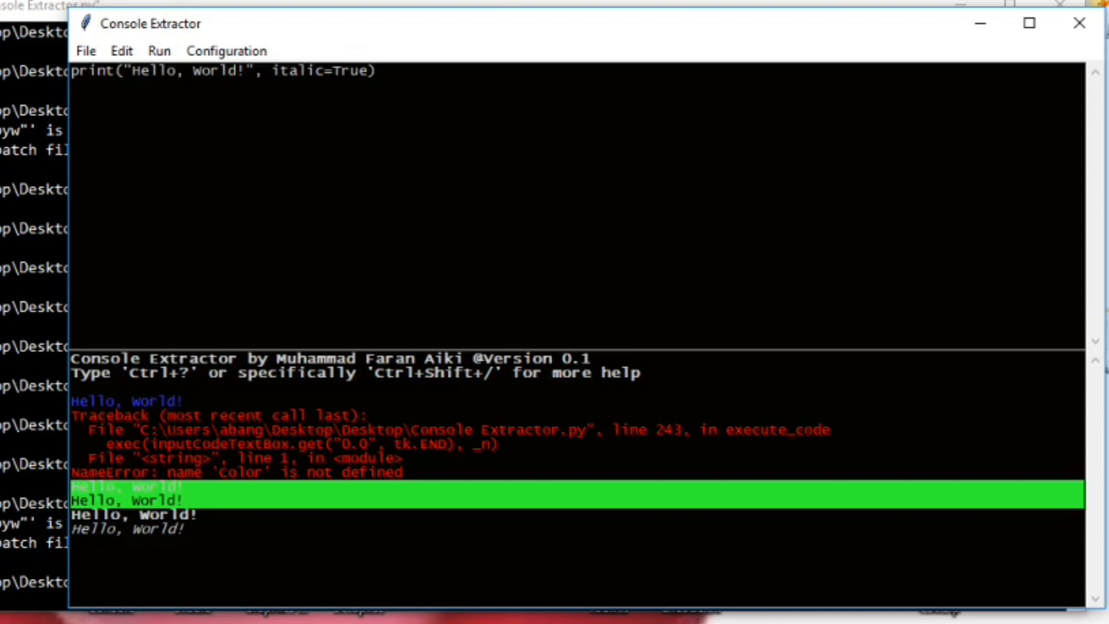
- Run the italic print, then add bold=True and run again for a bold-italic line
type(", vold")
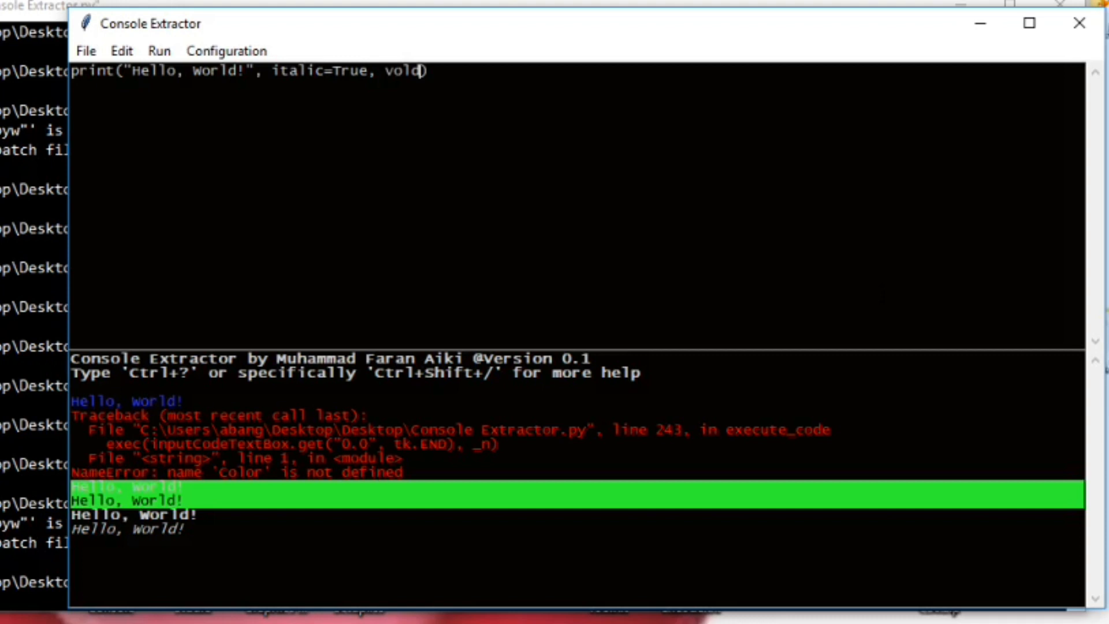
type("bold")
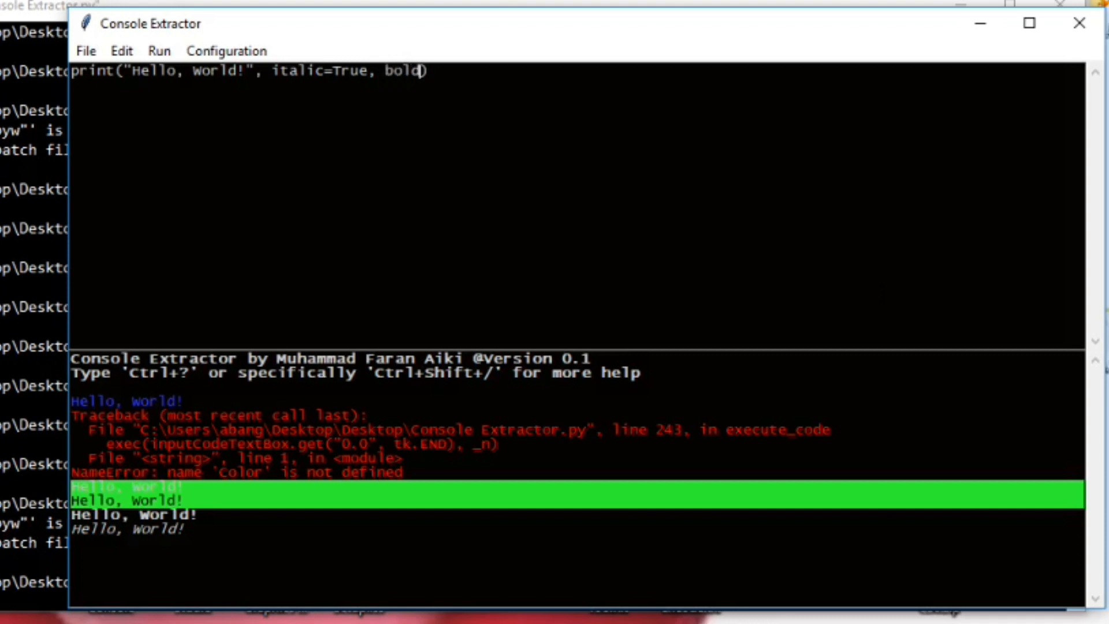
type(")")
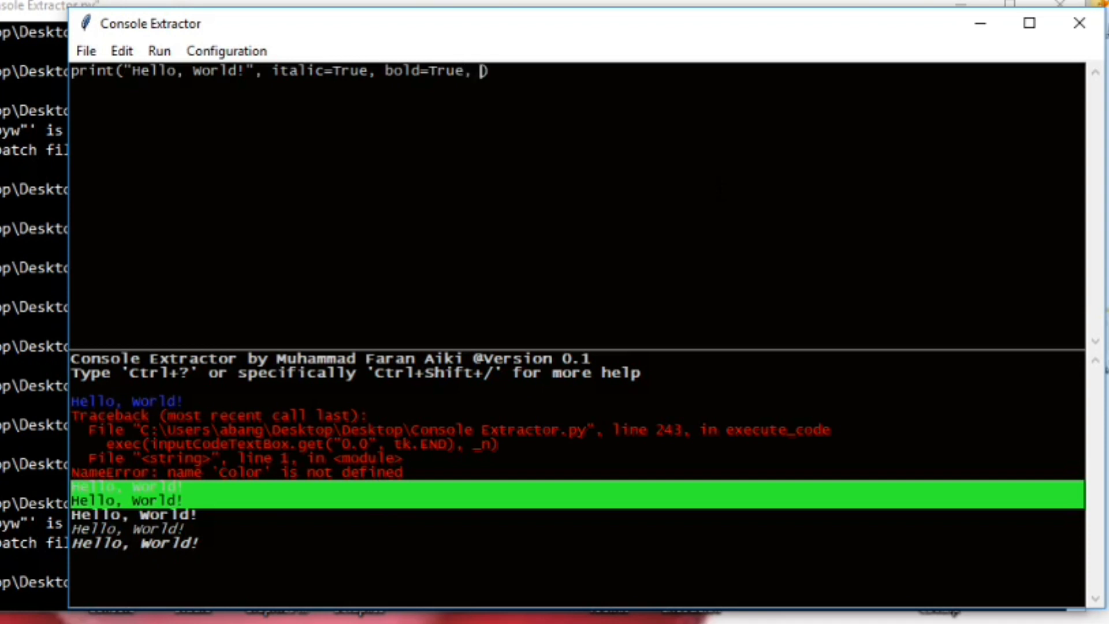
- Add foreground="red" to the bold italic print call
type("fc")
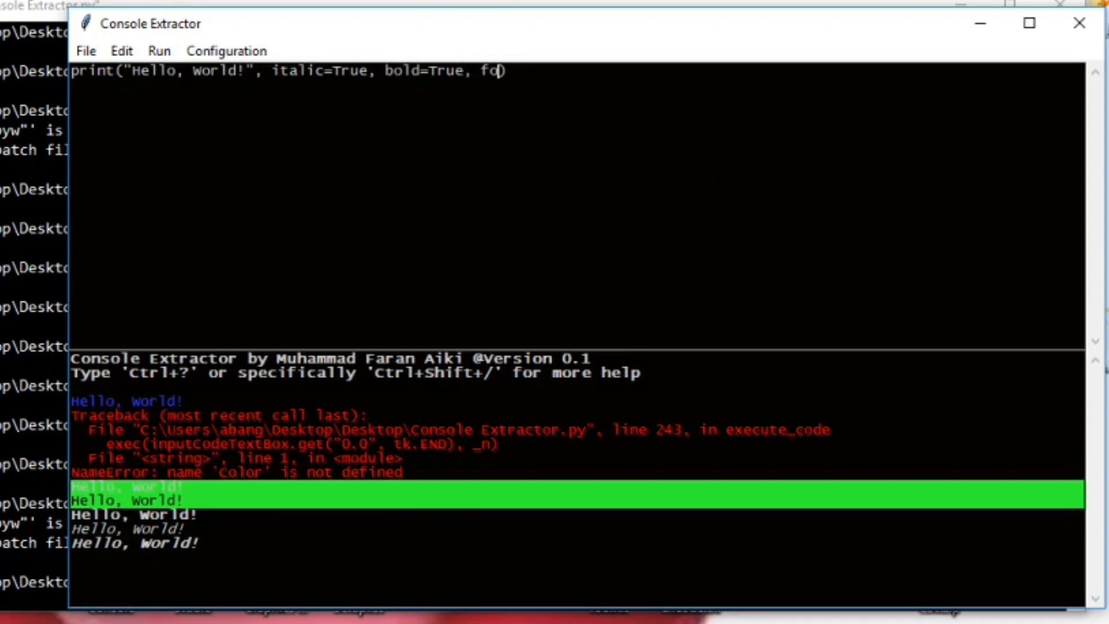
type("oreground=")
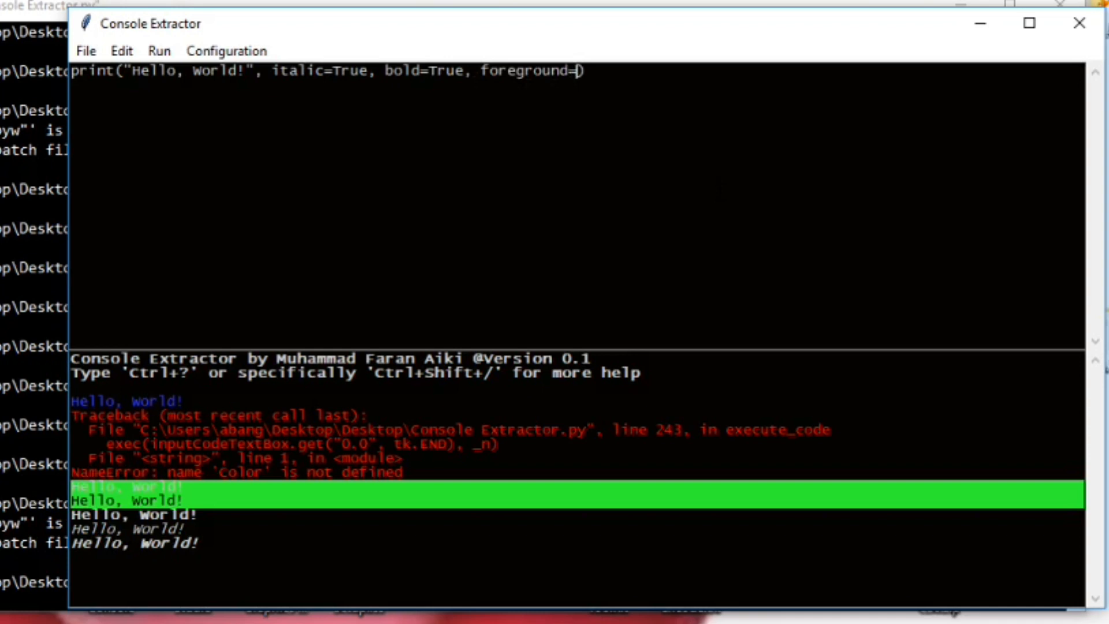
type("\"\"")
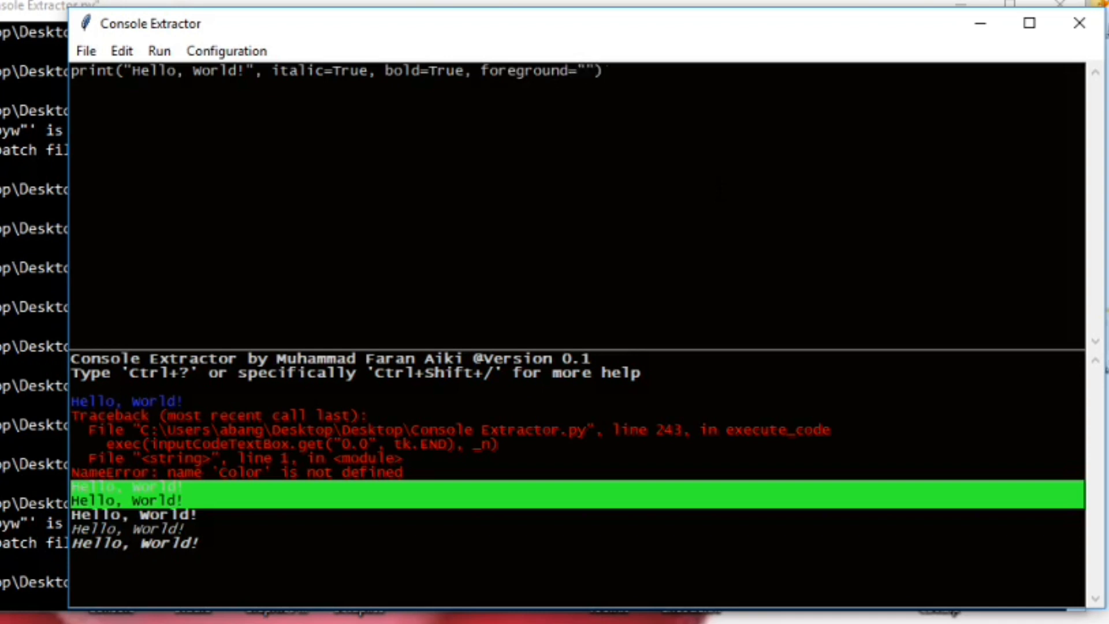
type("red")
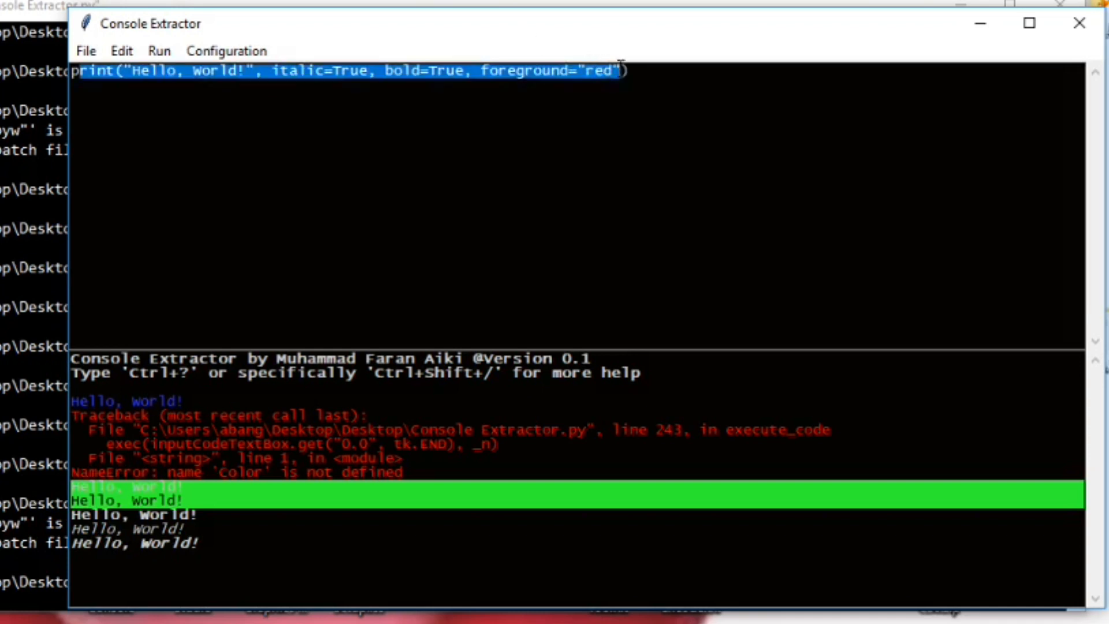
left_click(628, 71)
type(", ")
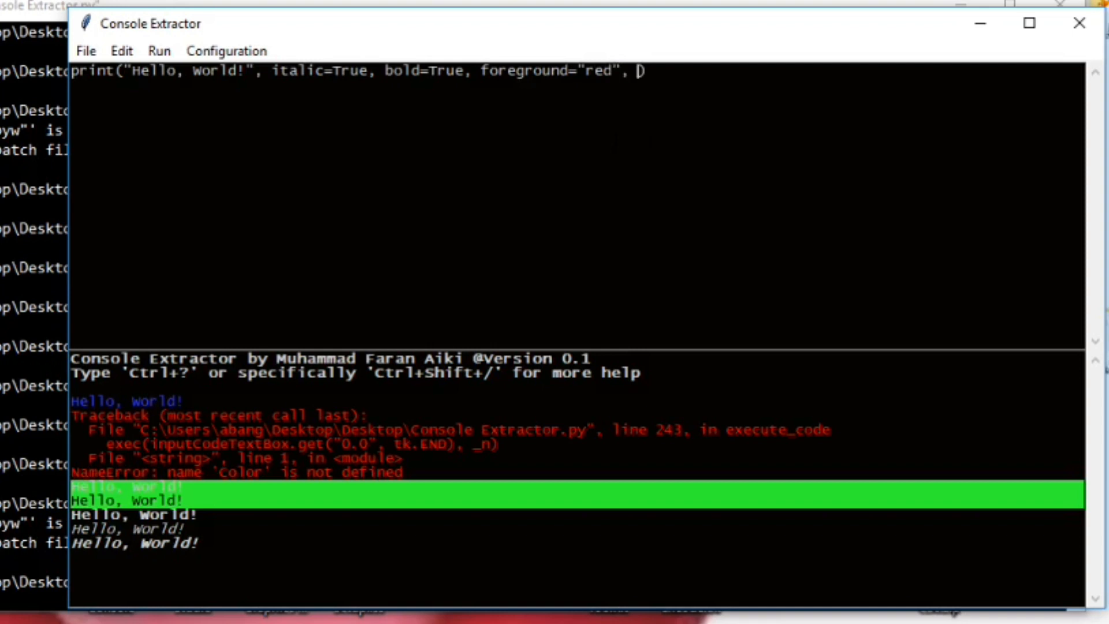
- Add background="blue" (correcting a mistyped colour) and run to print red-on-blue Hello, World!
type("backgr")
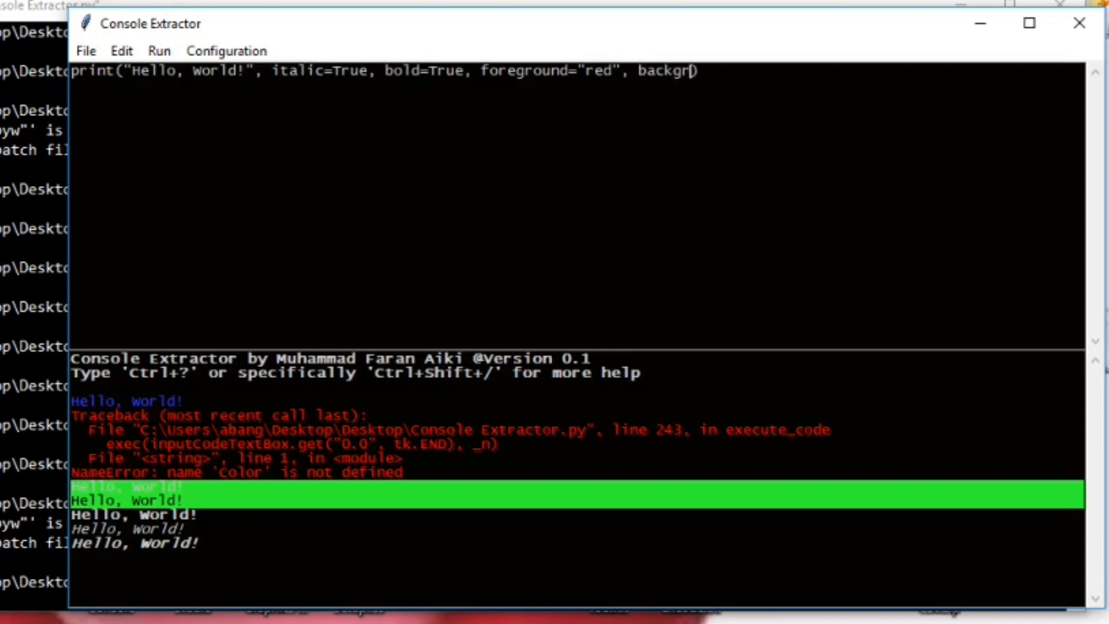
type("ound=\"\")")
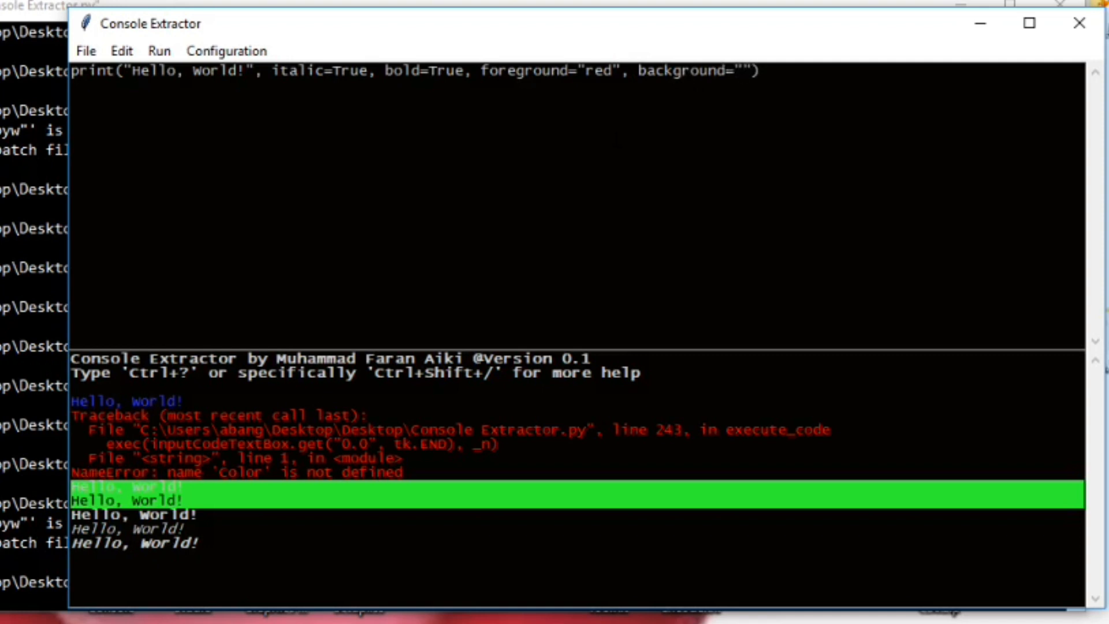
type("gr")
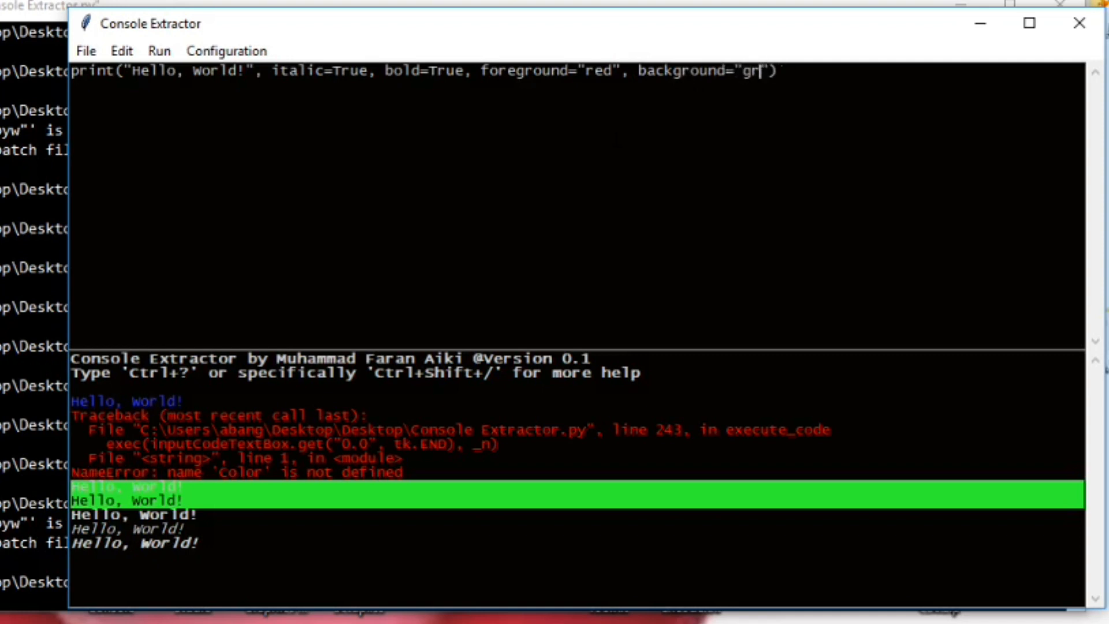
type("ed")
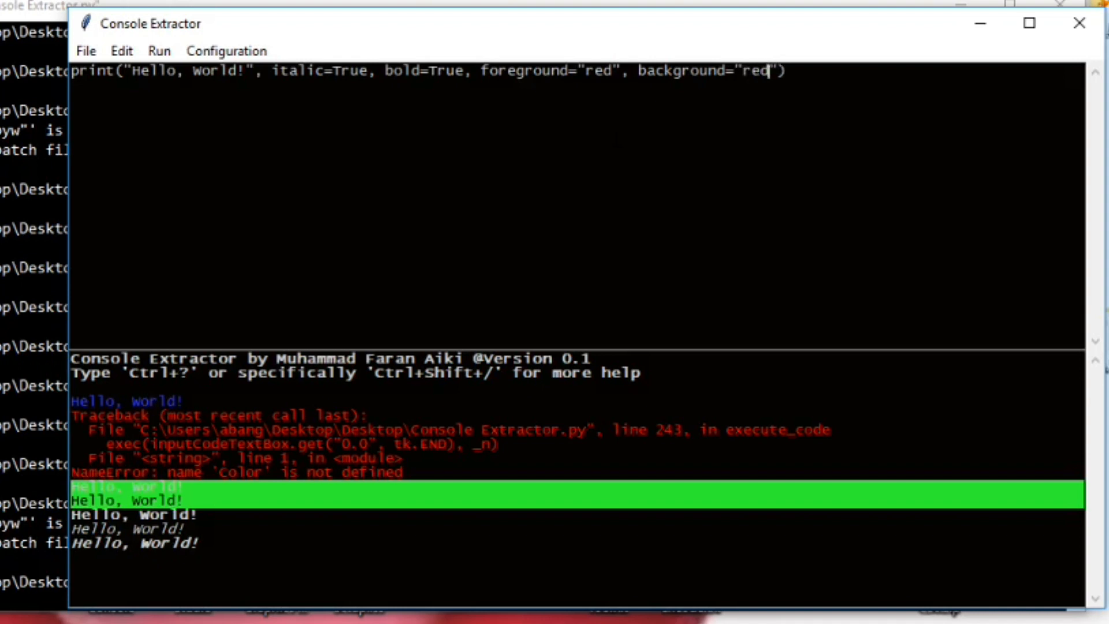
key("Backspace")
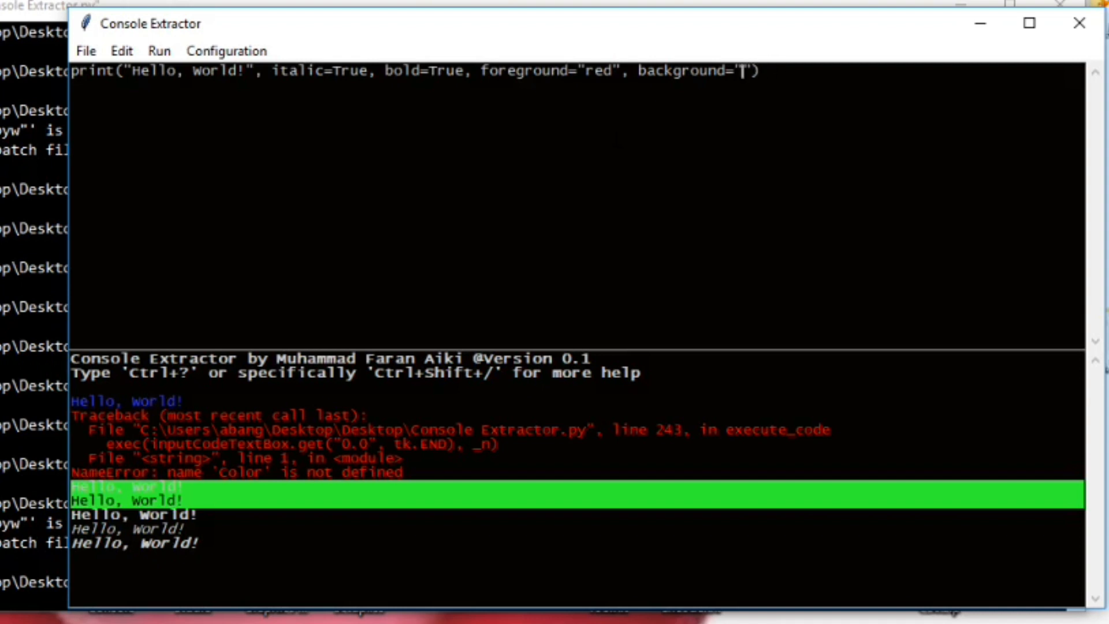
type("blue")
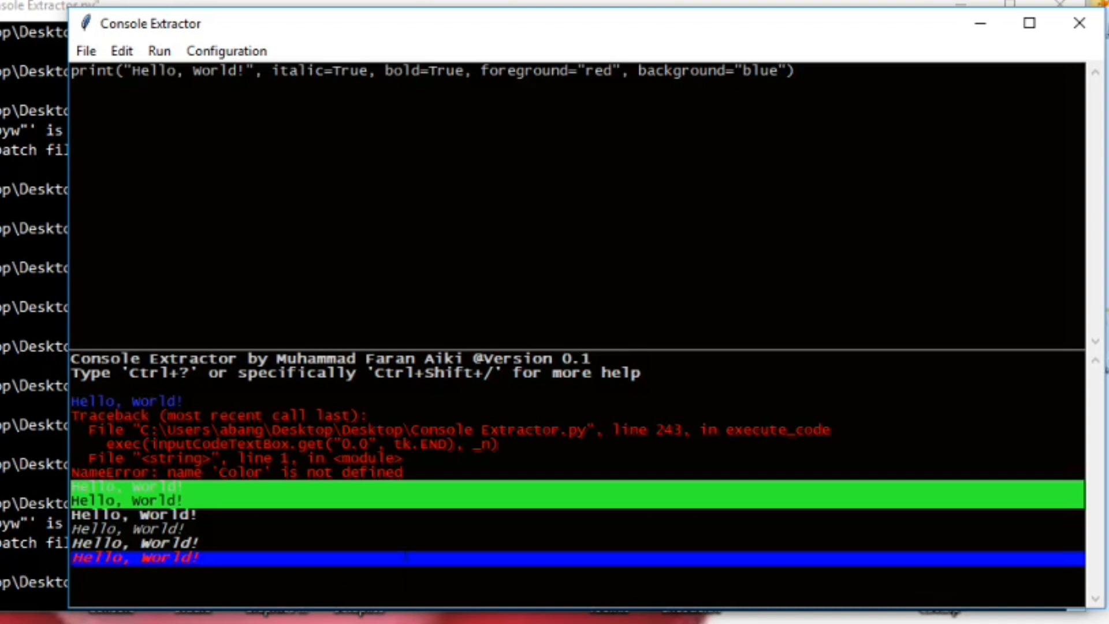
- Run clear() on a new line to wipe all output
left_click(795, 70)
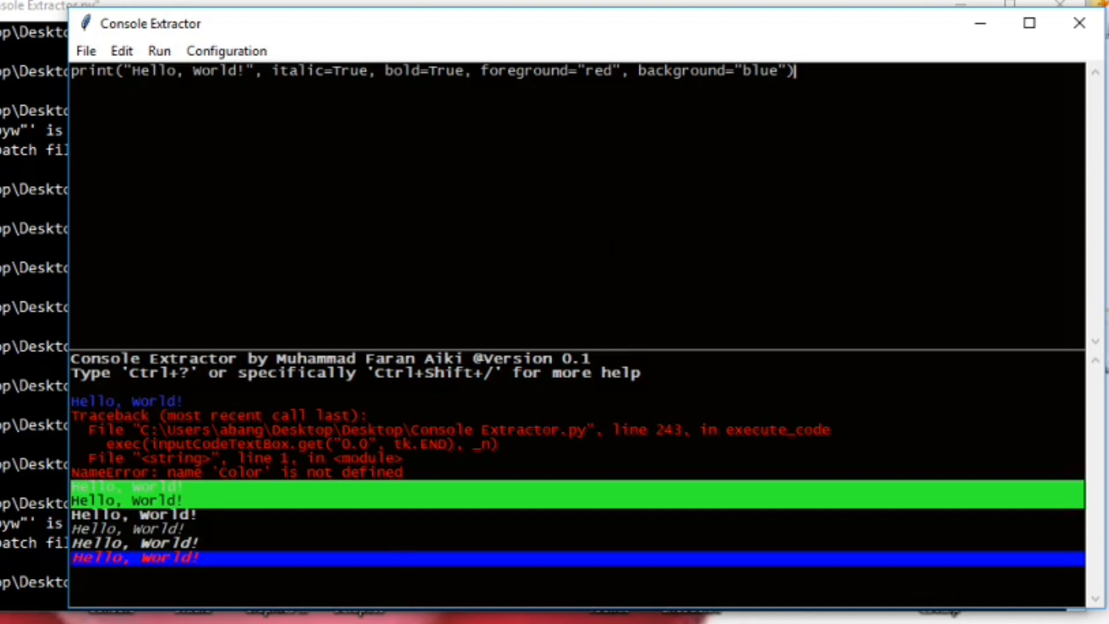
type("clear()")
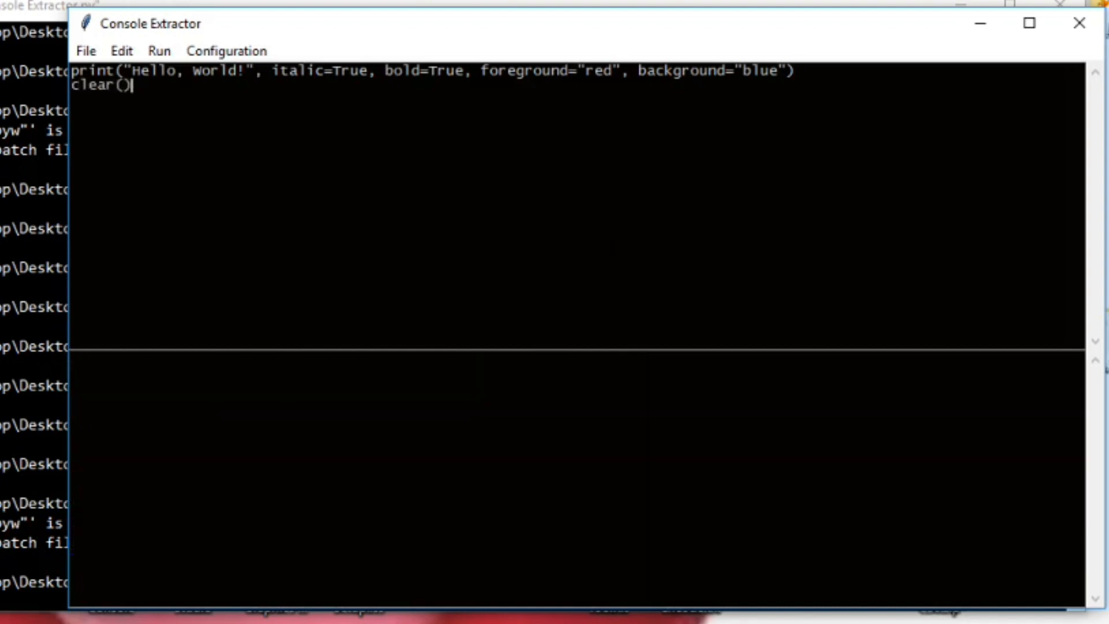